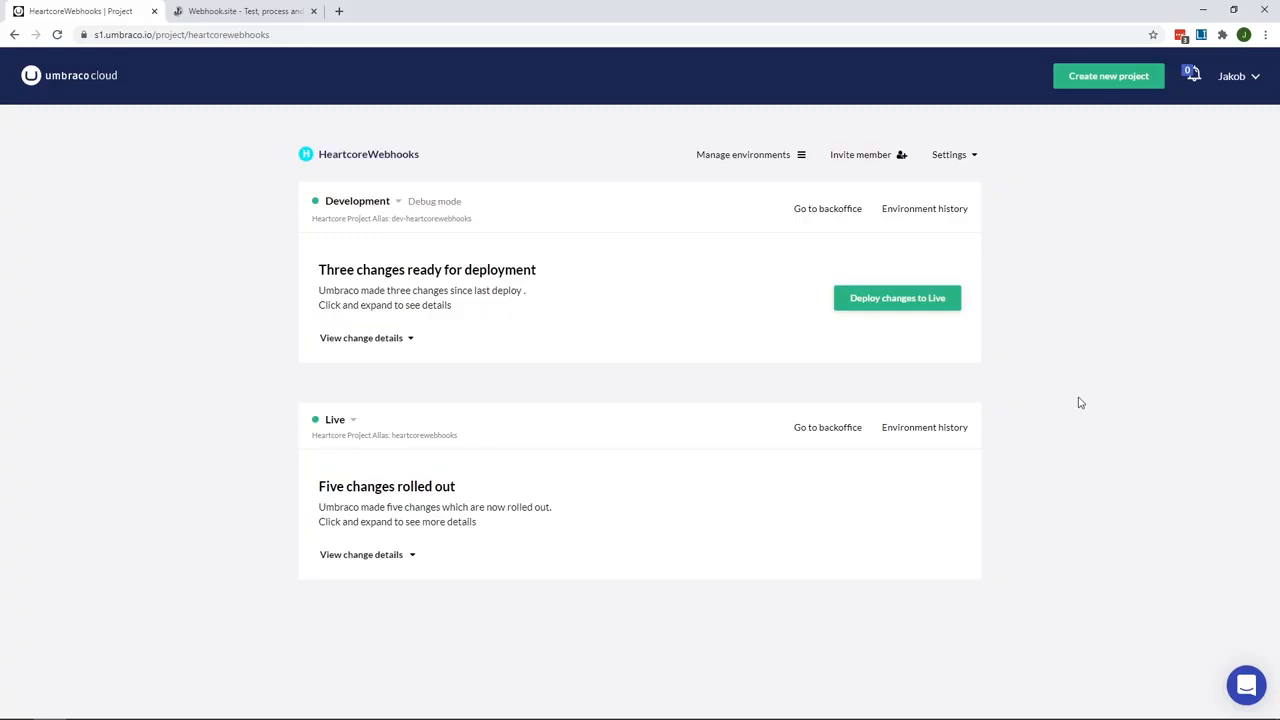
pyautogui.moveTo(1006, 204)
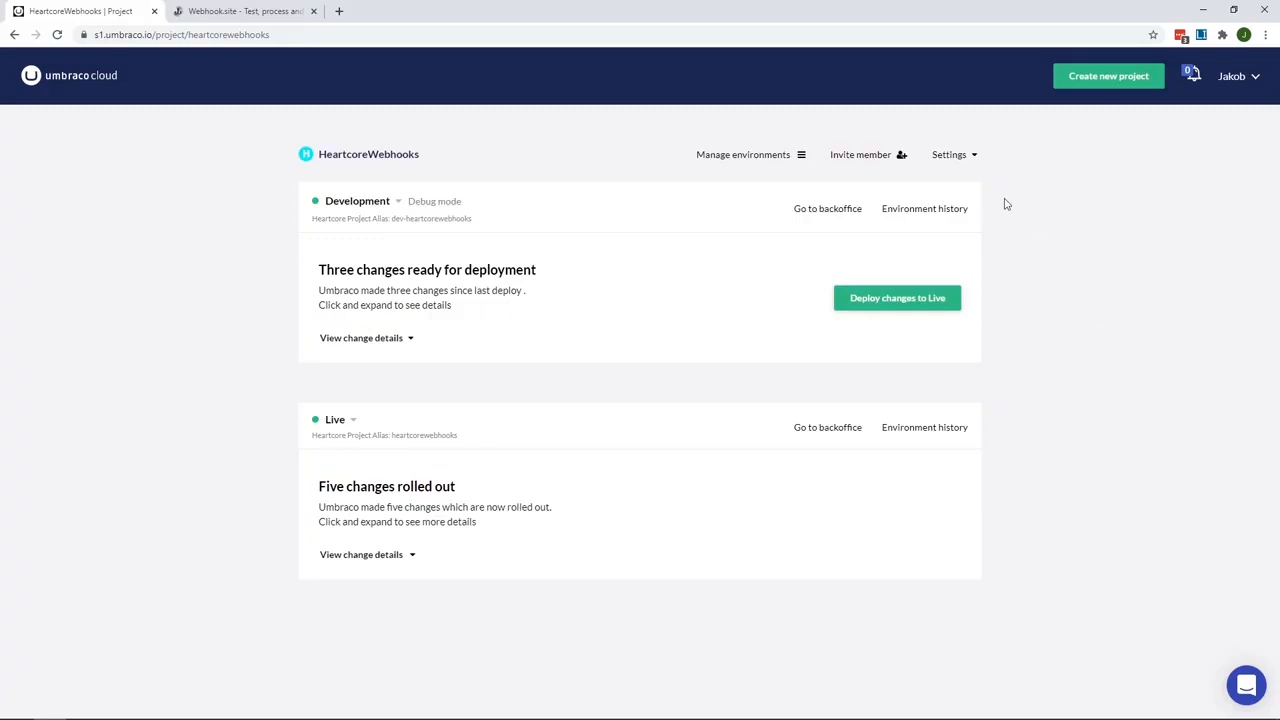
# - Show the HeartcoreWebhooks project's Settings menu, including the Webhooks option
pyautogui.click(949, 154)
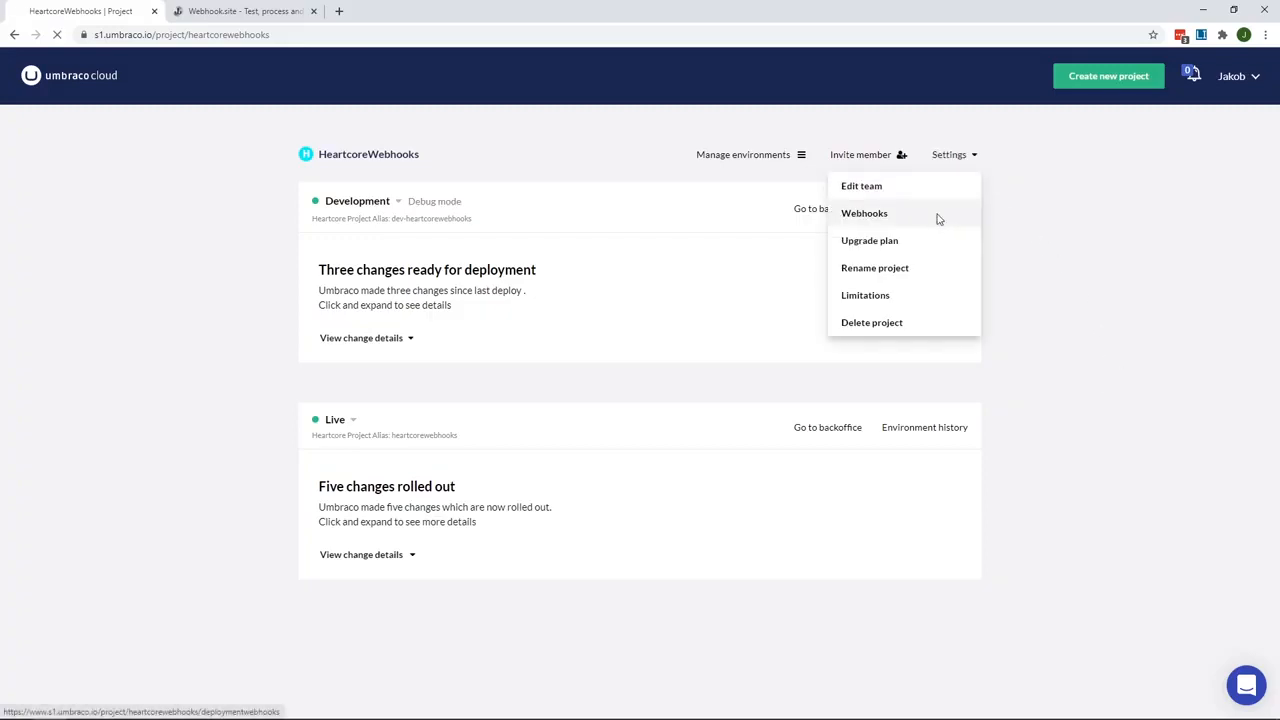
# - Go to the Post deployment webhooks page and select the Live environment
pyautogui.click(864, 213)
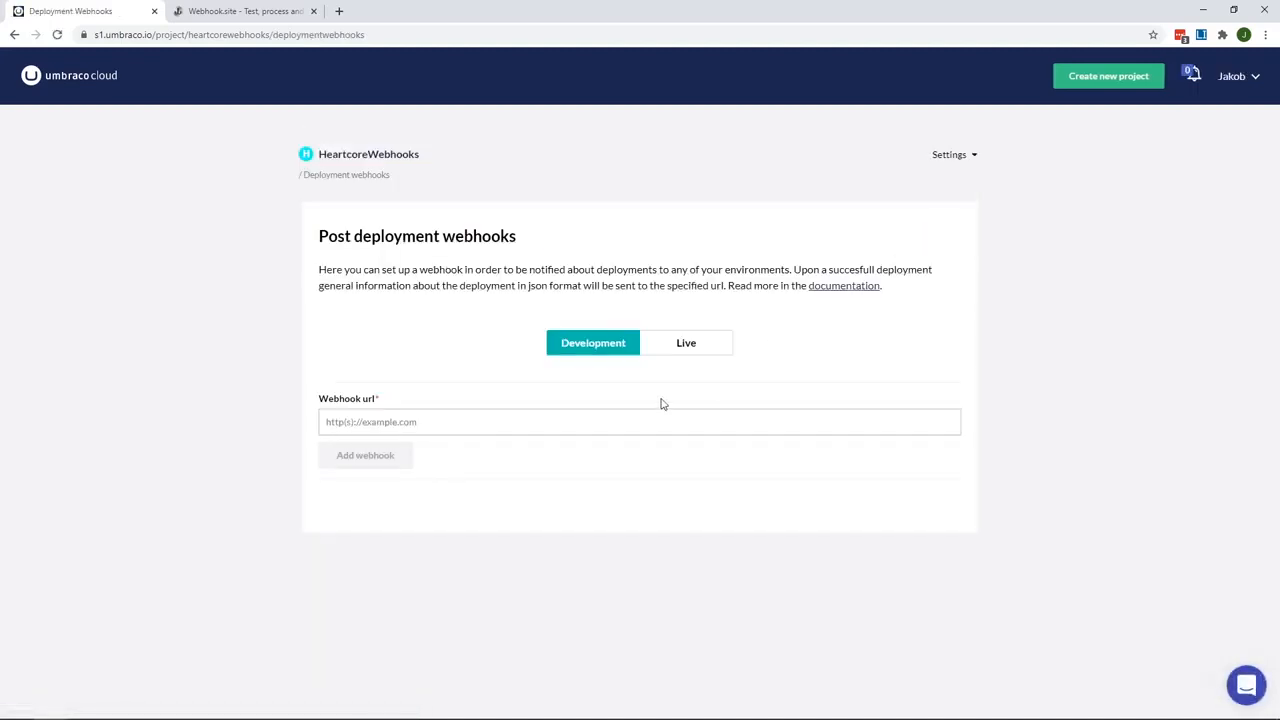
pyautogui.moveTo(665, 401)
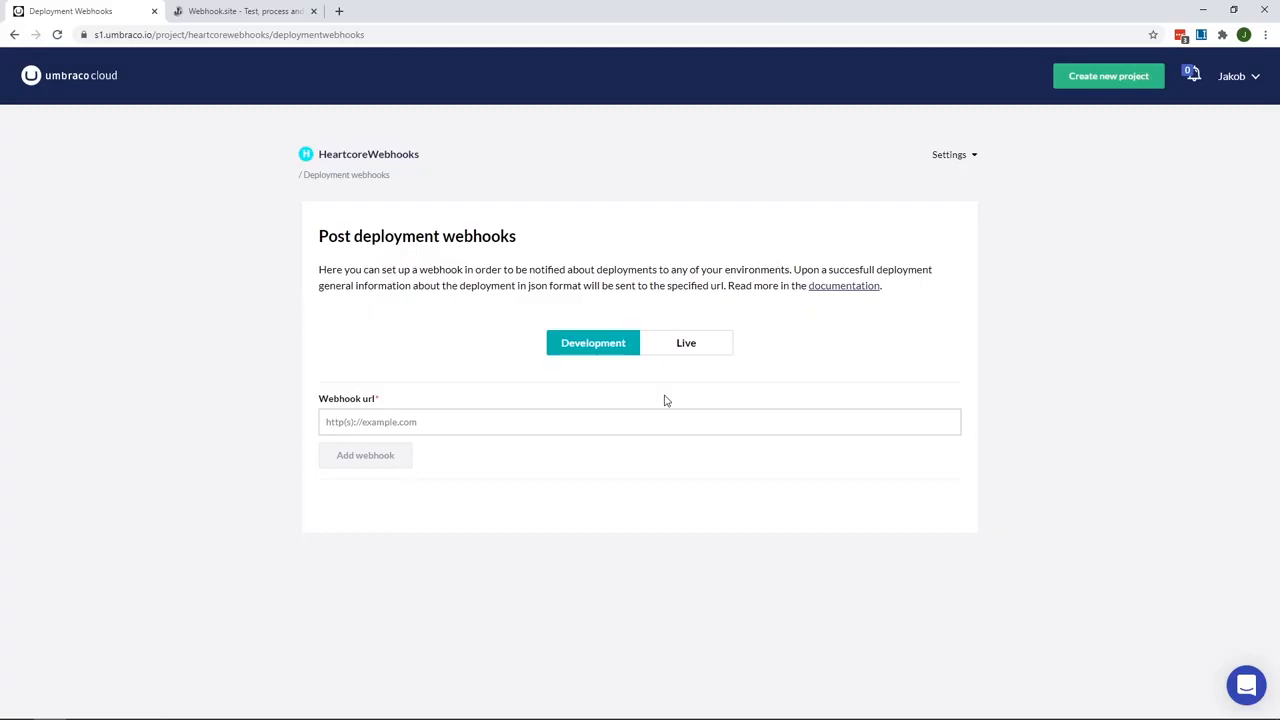
pyautogui.click(686, 342)
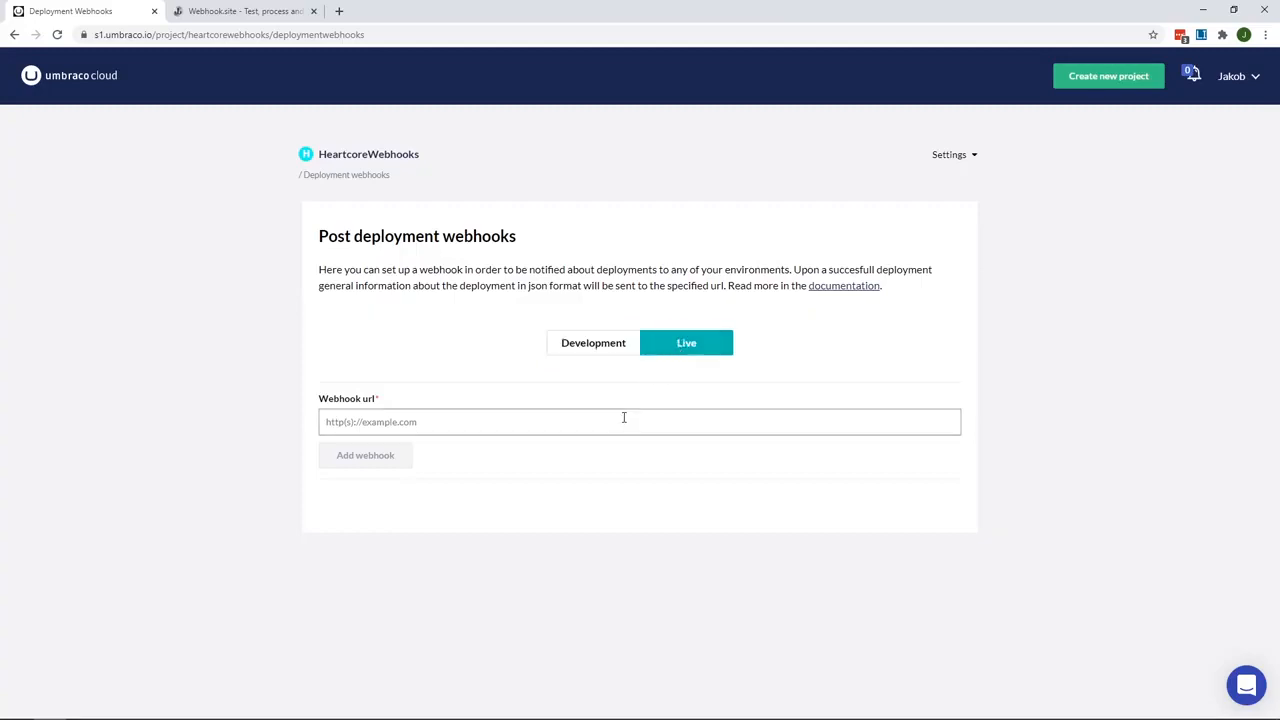
pyautogui.moveTo(240, 11)
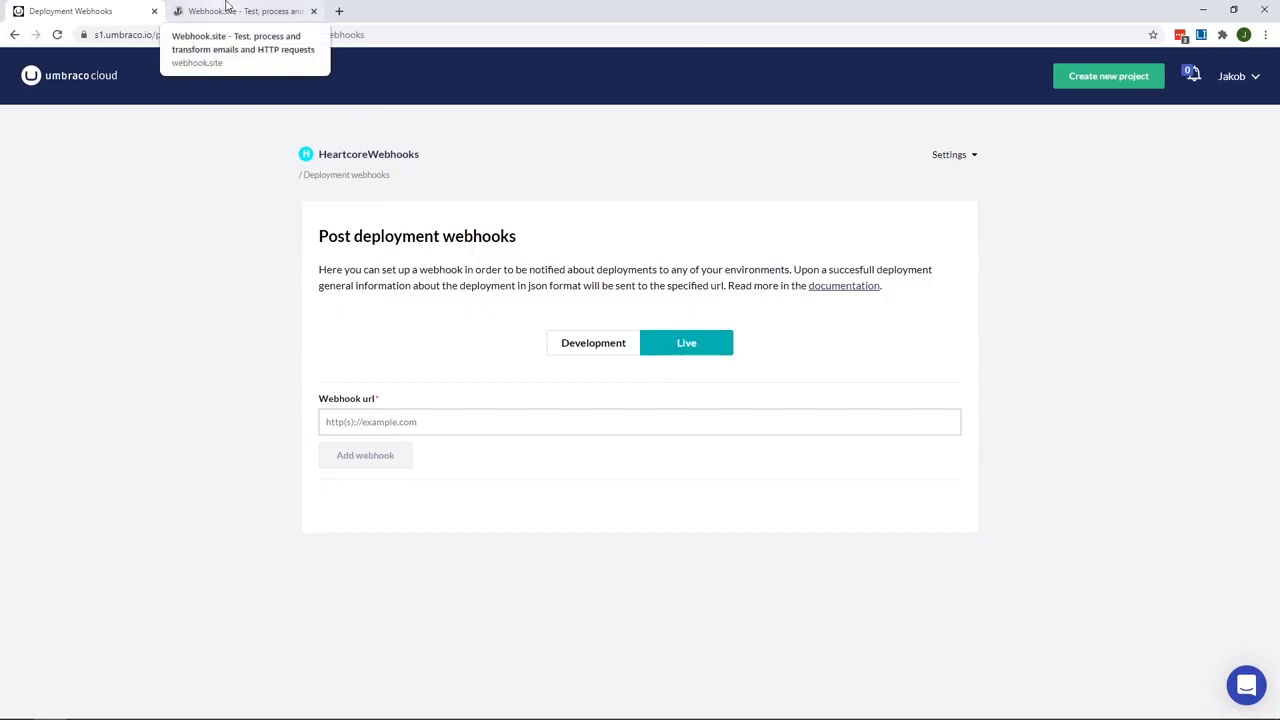
# - Register the copied Webhook.site URL as the Live webhook, then start deploying three changes to Live
pyautogui.click(245, 11)
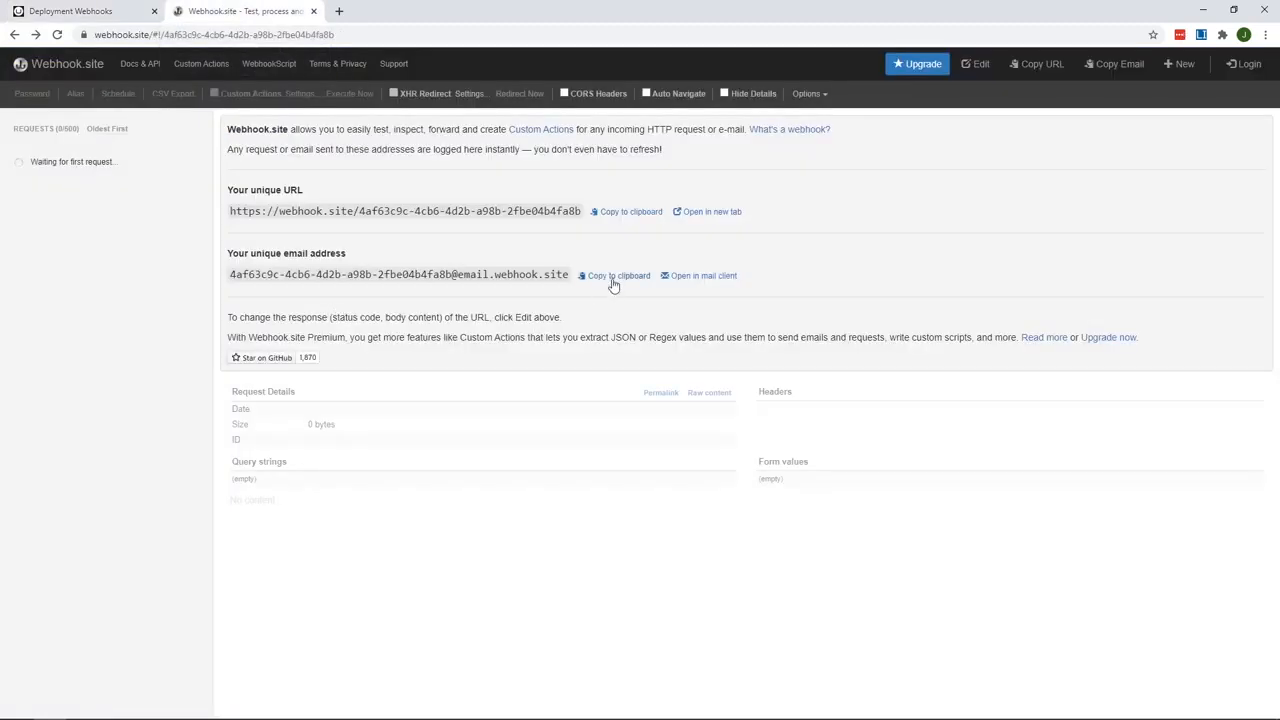
pyautogui.click(70, 11)
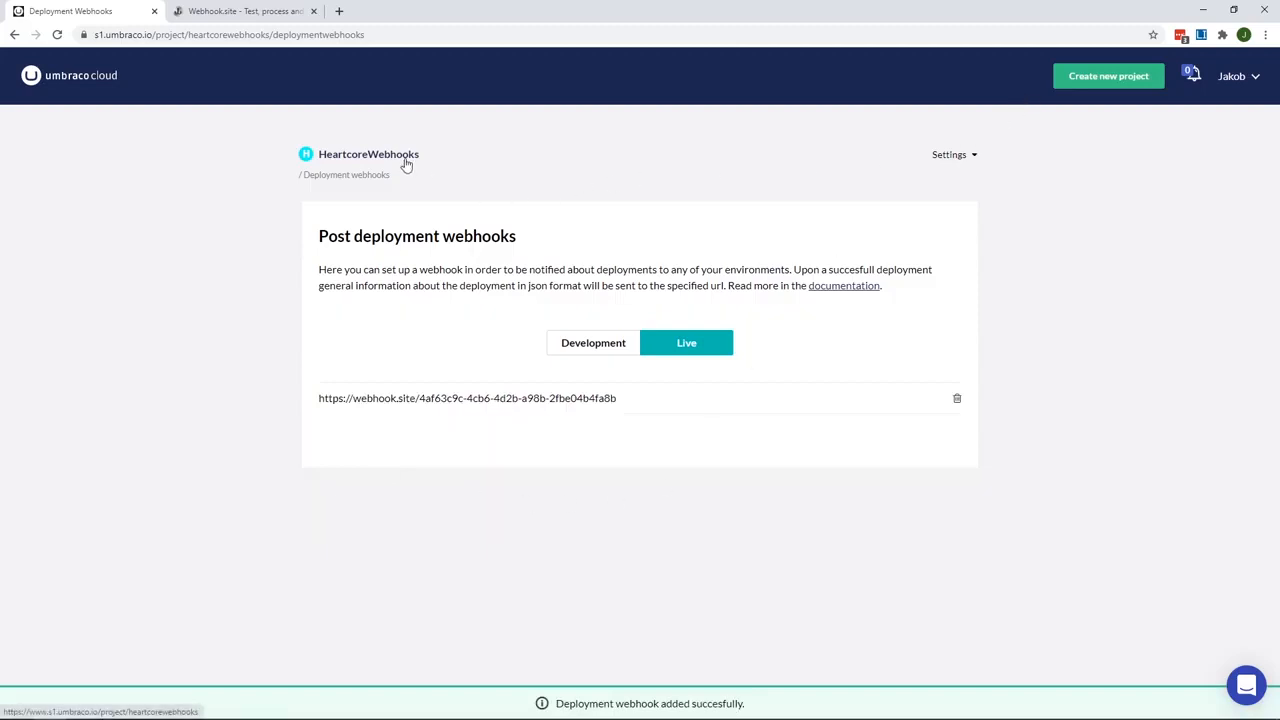
pyautogui.click(368, 154)
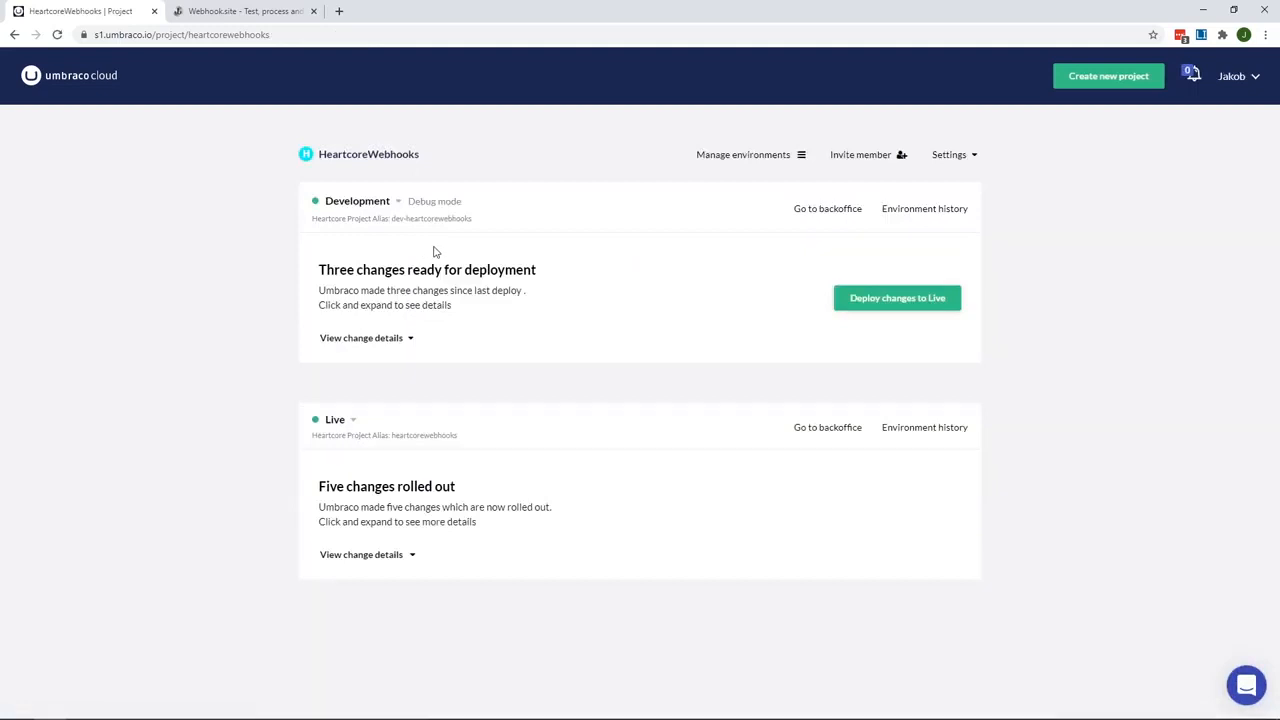
pyautogui.click(896, 297)
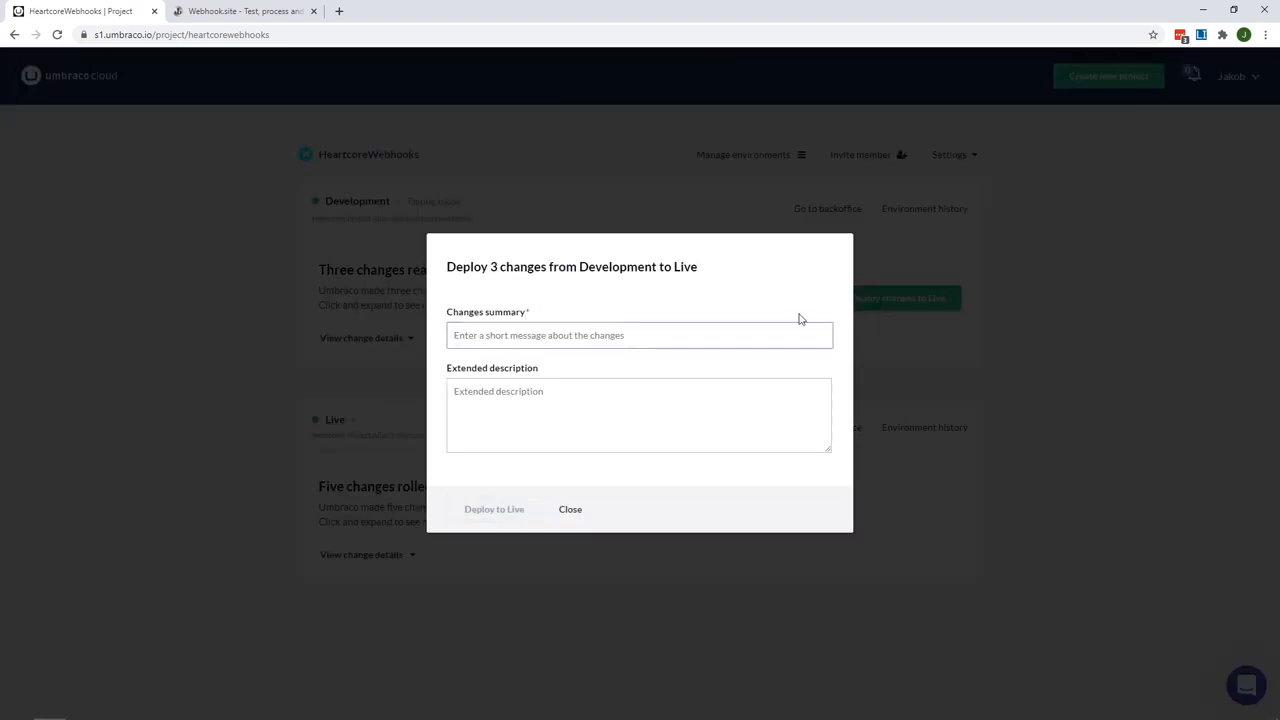
# - Enter the changes summary 'Use' and deploy the three Development changes to Live
pyautogui.write('Use')
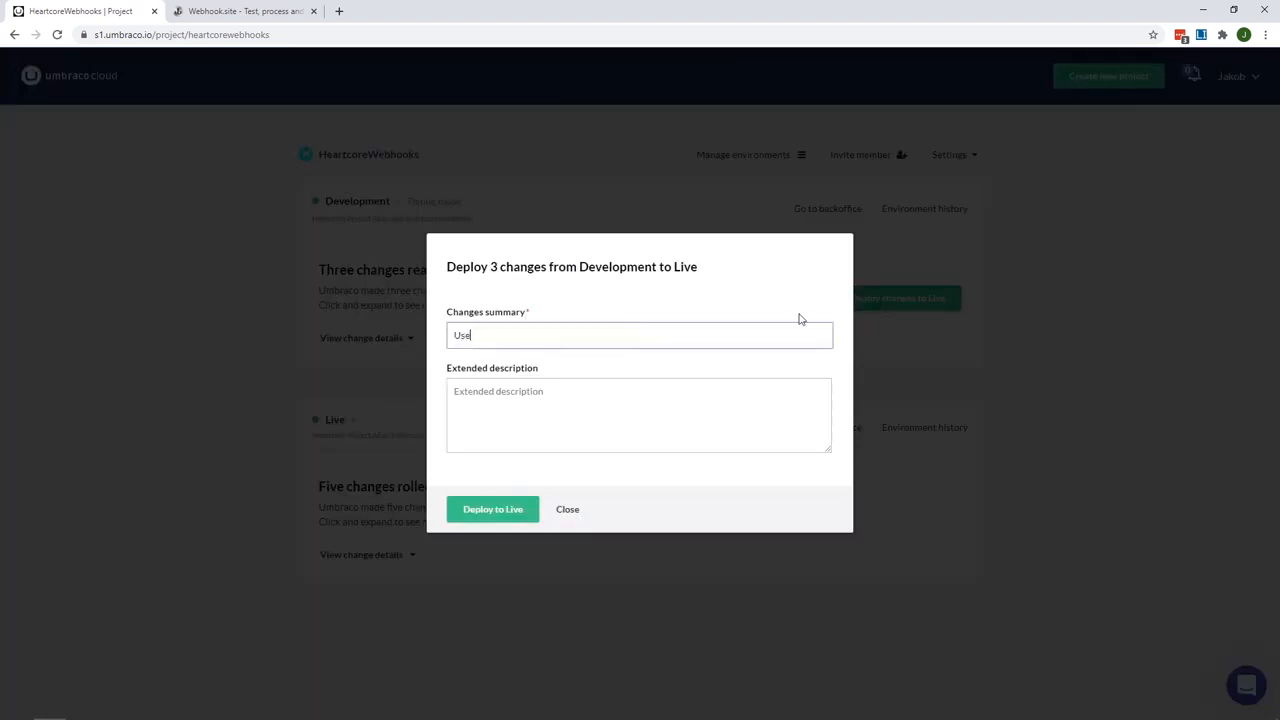
pyautogui.click(492, 509)
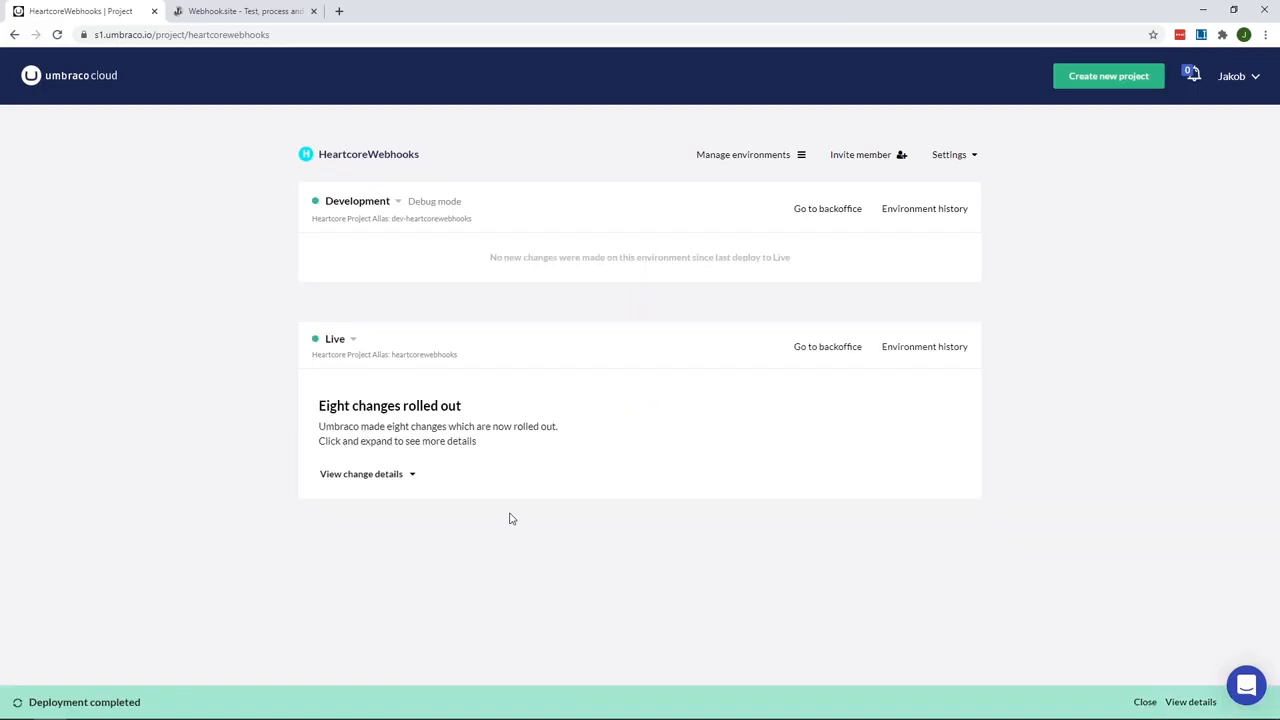
# - On Webhook.site, scroll through the Umbraco POST request's JSON payload with commit details and changed files
pyautogui.click(245, 11)
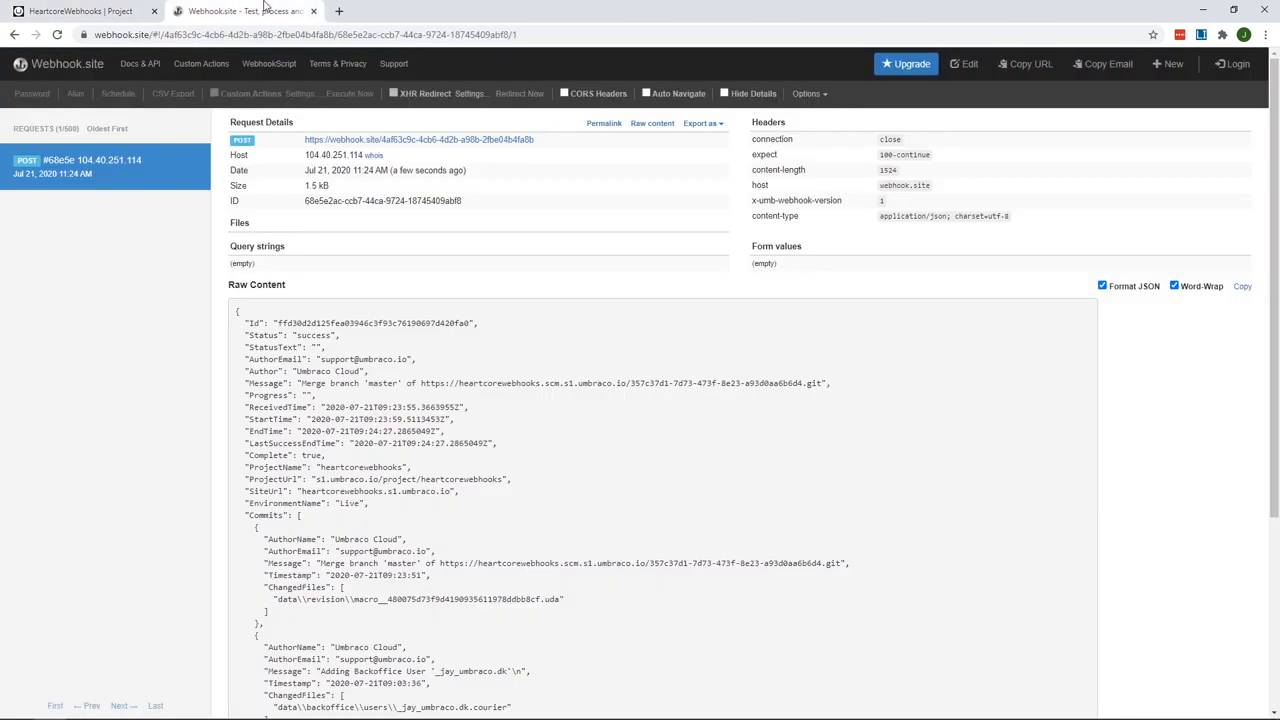
pyautogui.moveTo(365, 345)
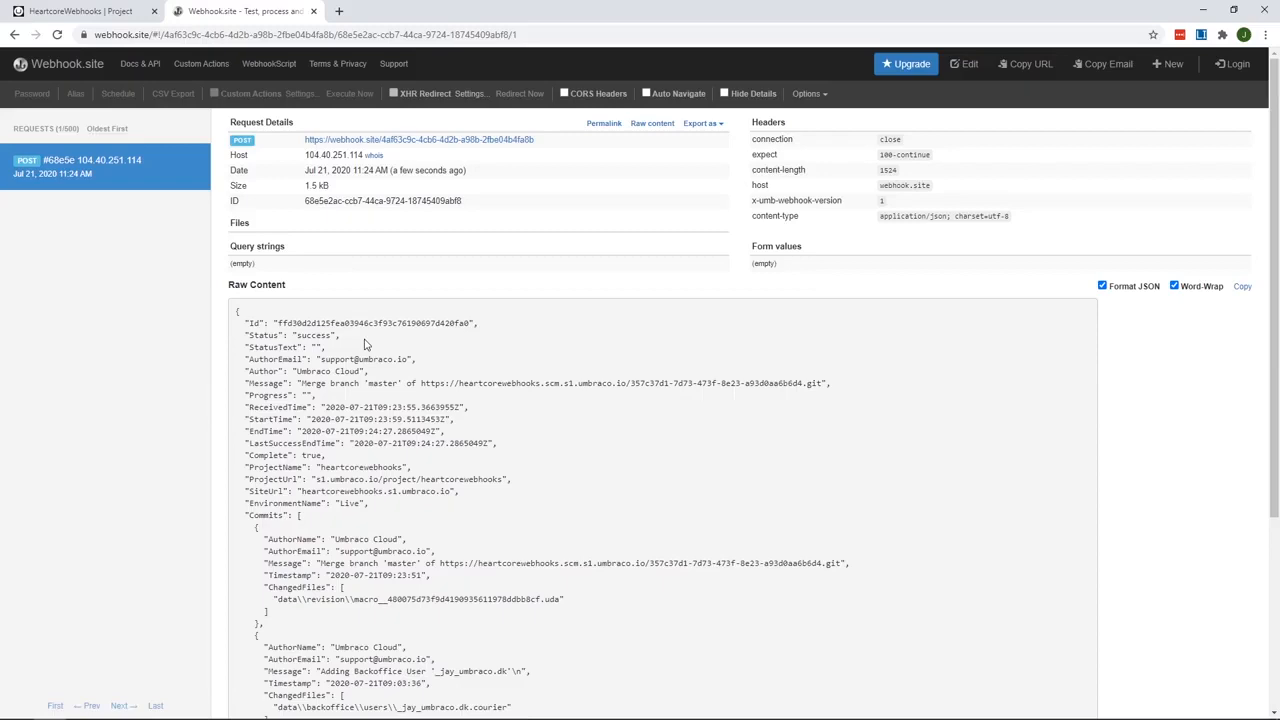
pyautogui.scroll(-3)
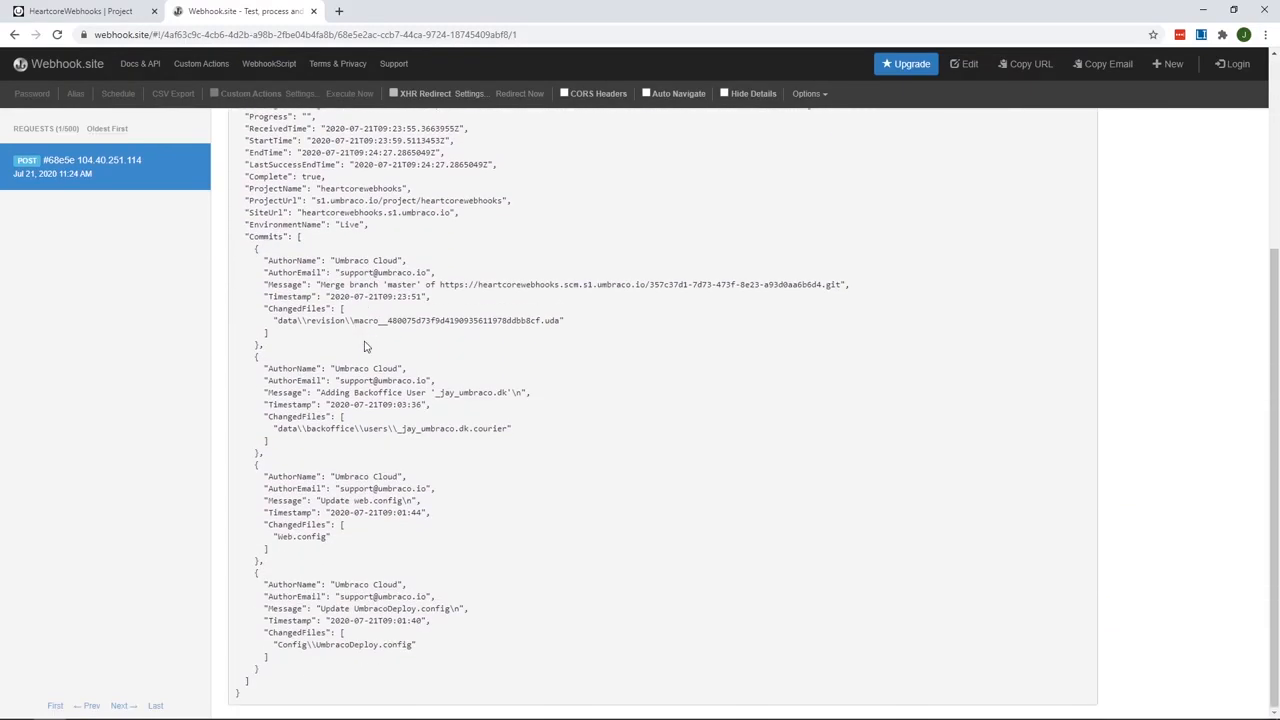